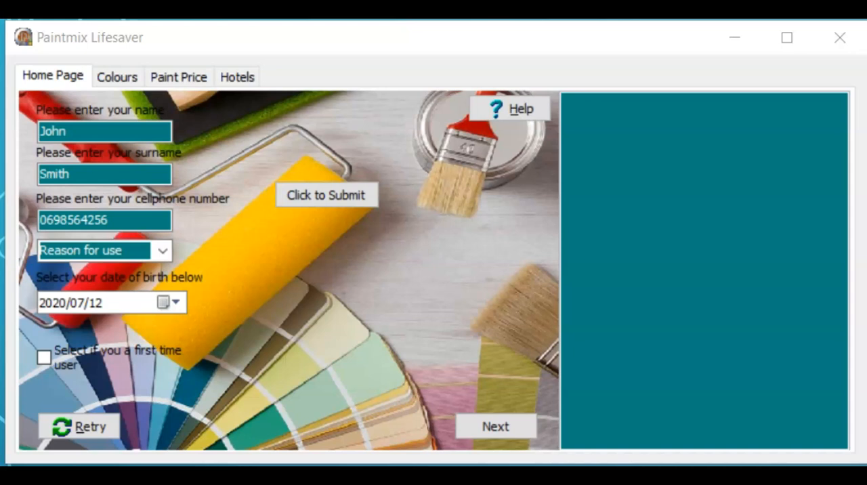
mouse_move(225, 151)
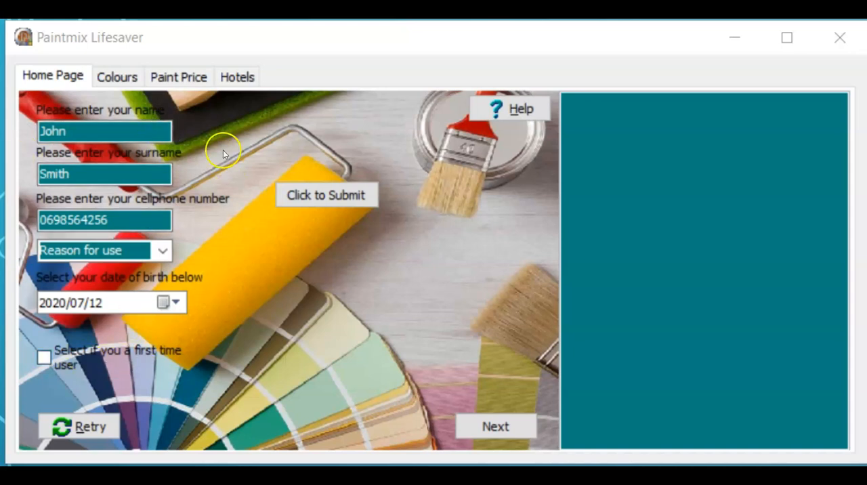
mouse_move(335, 187)
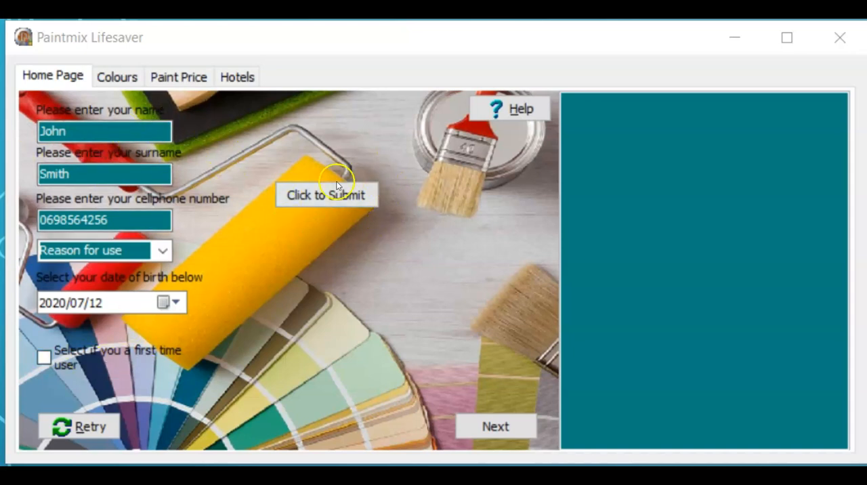
mouse_move(739, 241)
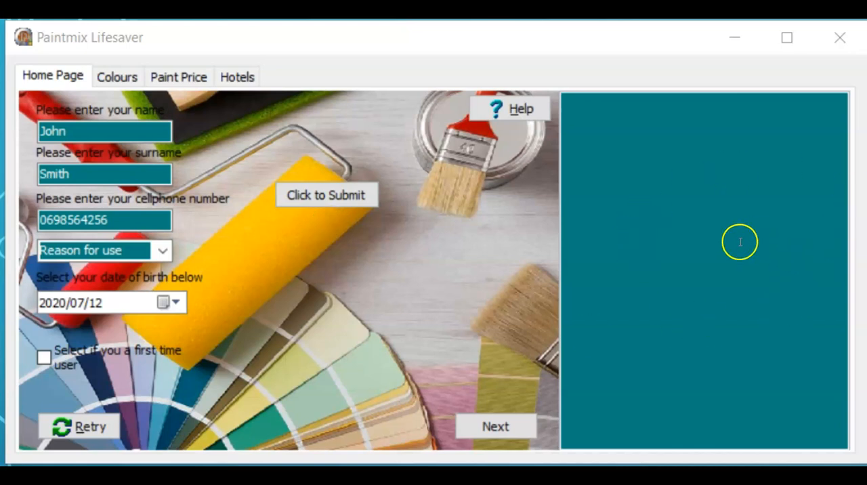
mouse_move(687, 288)
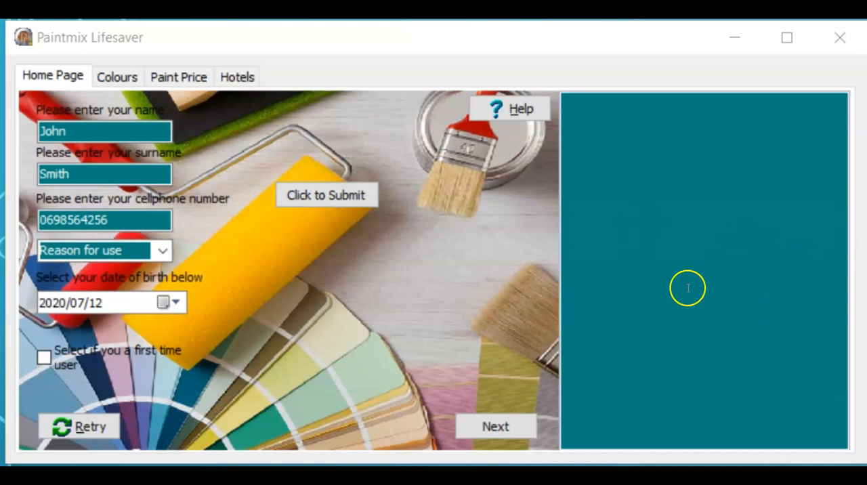
mouse_move(404, 97)
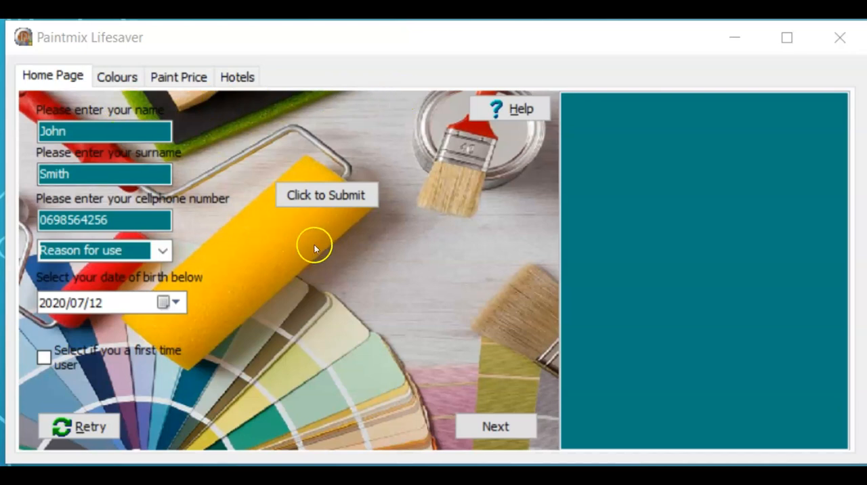
mouse_move(166, 431)
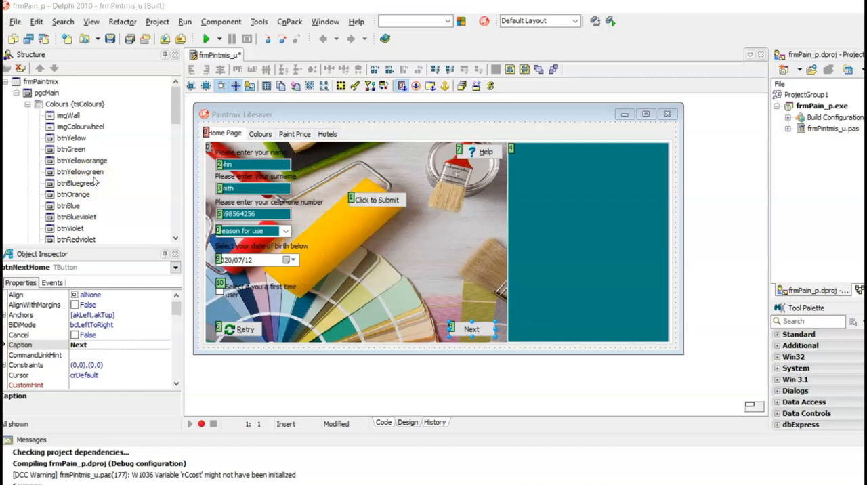
- Inspect the tbHomepage component names in the Structure pane, then run Paintmix Lifesaver again
scroll(down, 3)
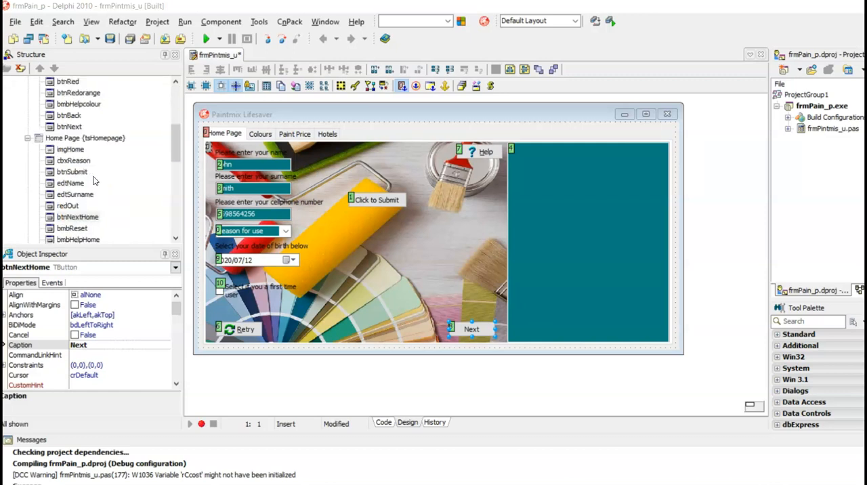
scroll(down, 3)
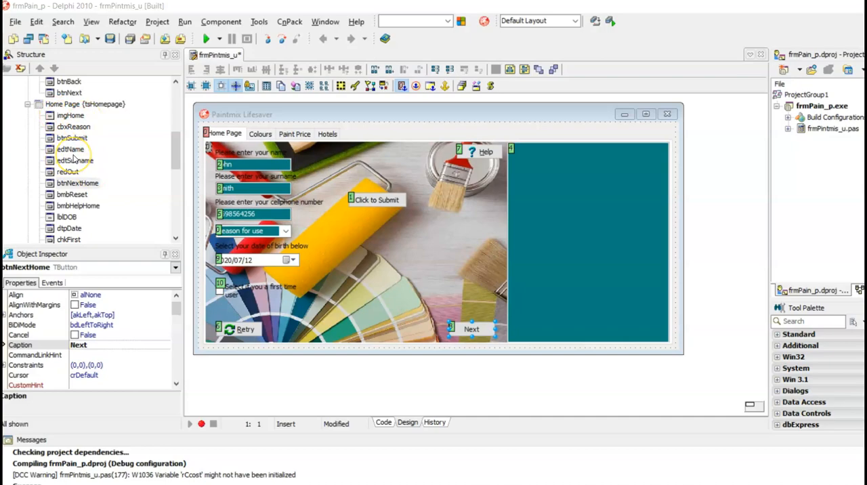
click(205, 38)
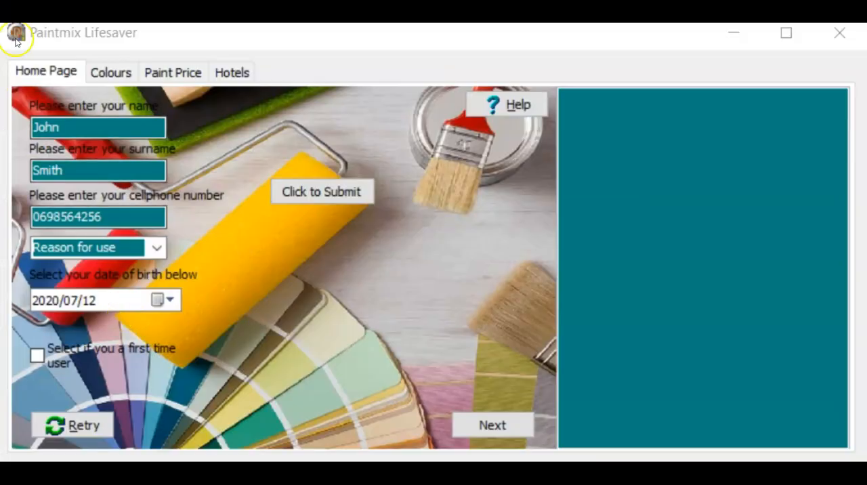
mouse_move(52, 54)
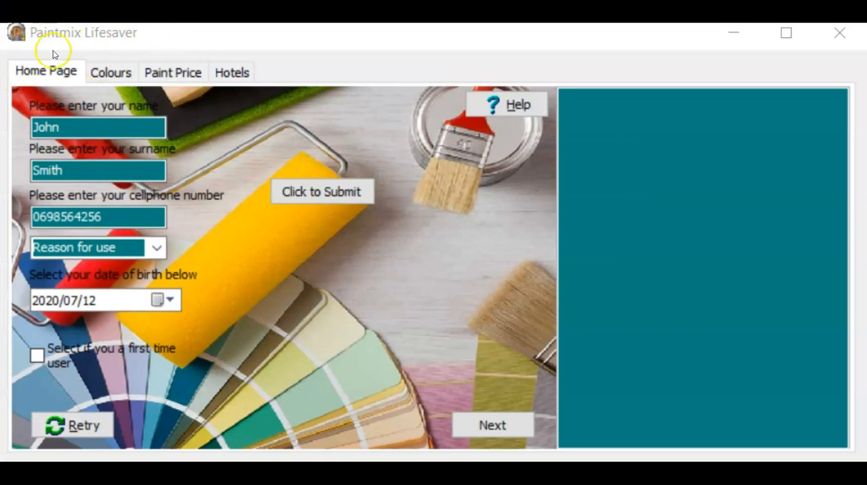
mouse_move(92, 40)
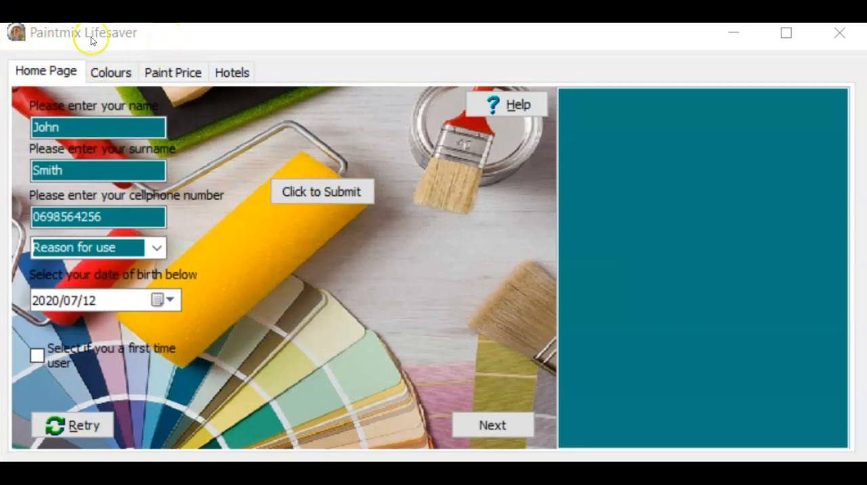
mouse_move(130, 44)
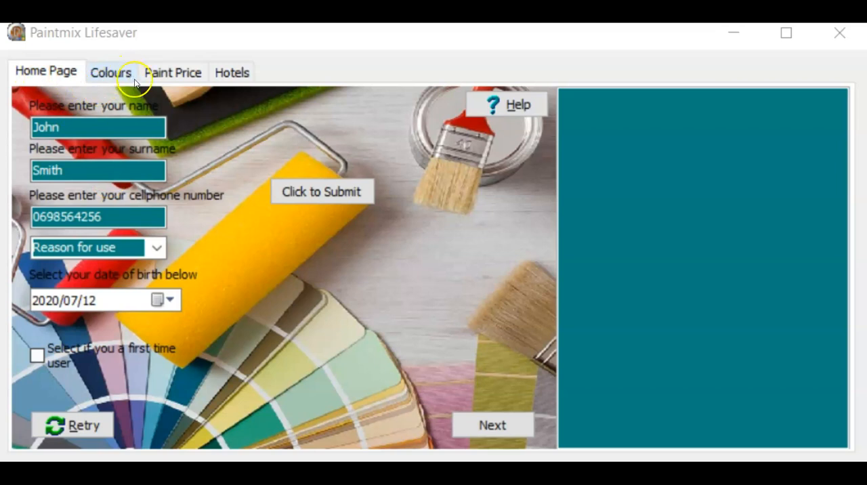
mouse_move(270, 252)
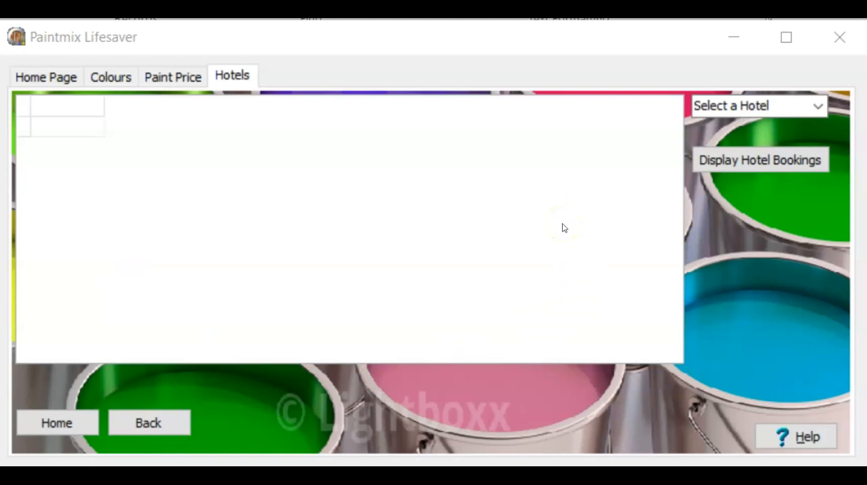
mouse_move(536, 237)
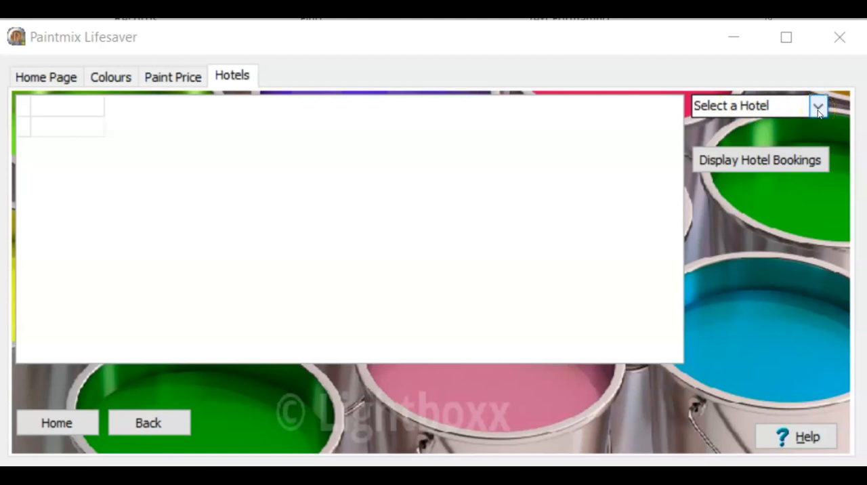
click(818, 105)
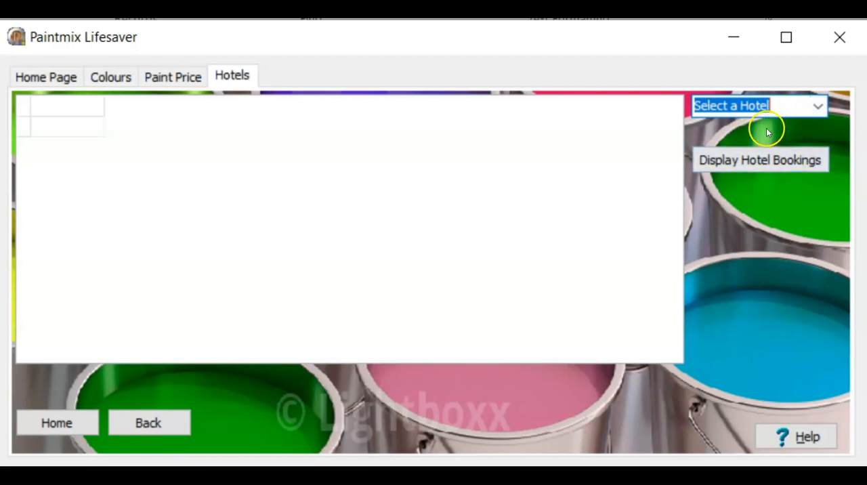
mouse_move(742, 141)
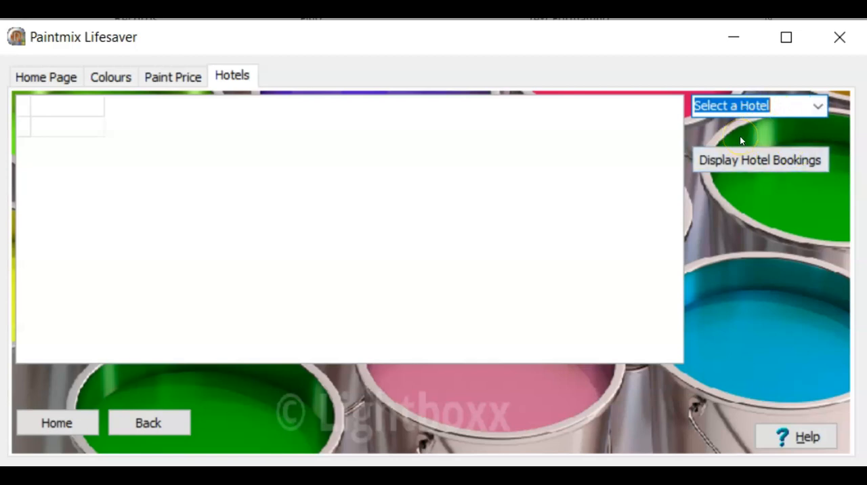
mouse_move(741, 141)
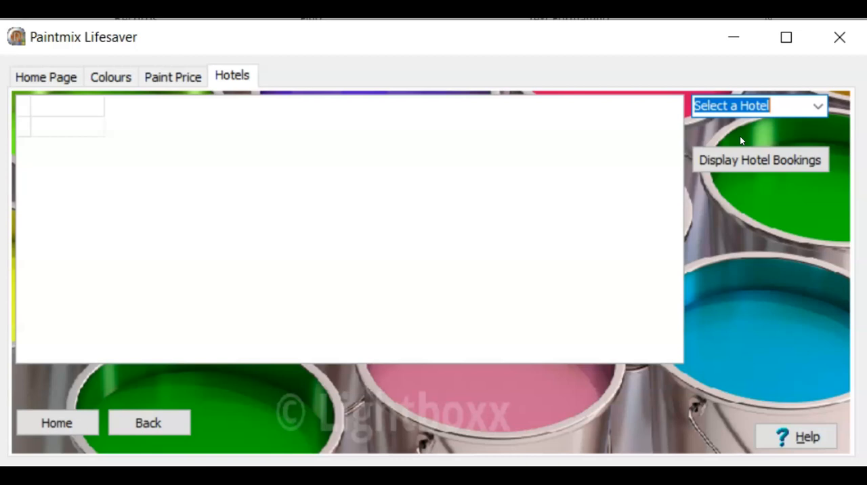